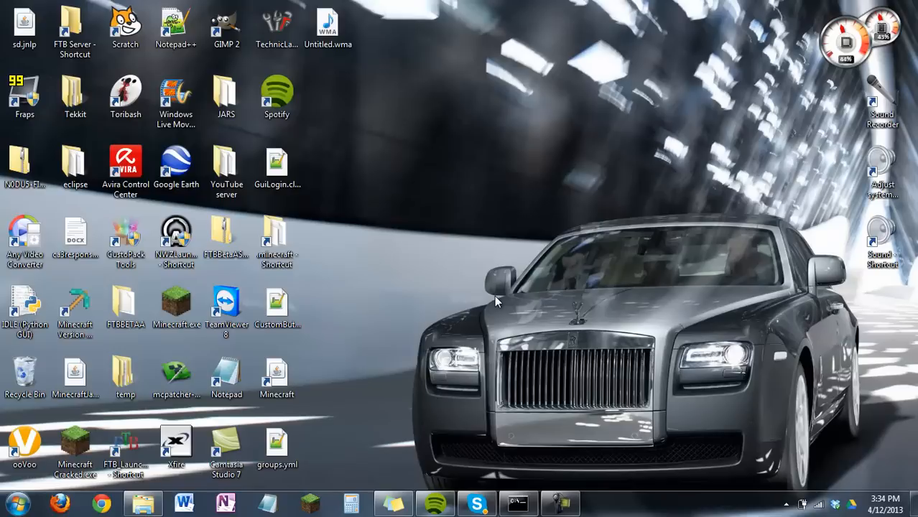
{"action": "mouse_move", "coordinate": [494, 302]}
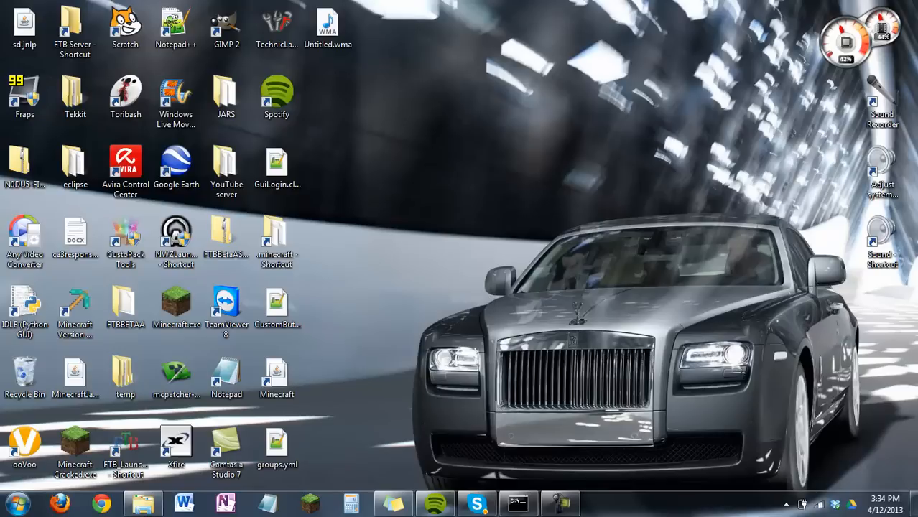
View the System page from Computer, showing 8.00 GB installed memory and 64-bit Windows 7
{"action": "left_click", "coordinate": [11, 502]}
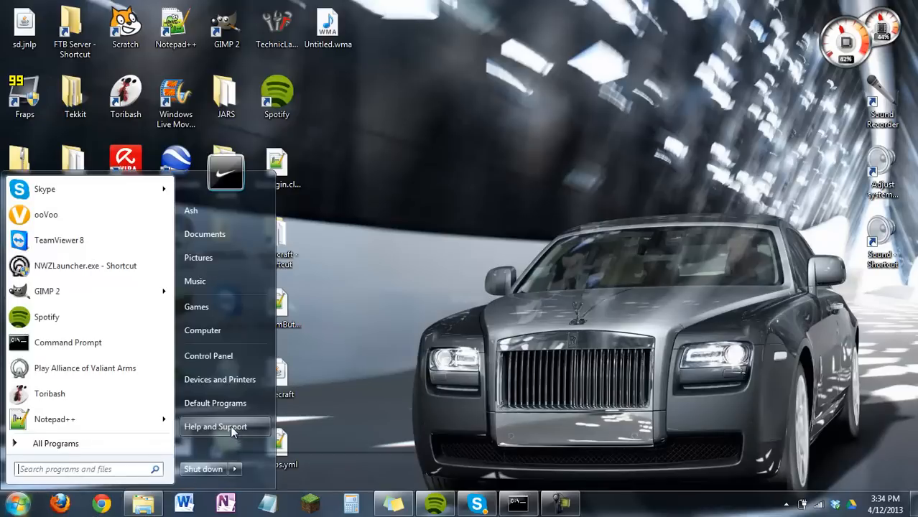
{"action": "left_click", "coordinate": [202, 330]}
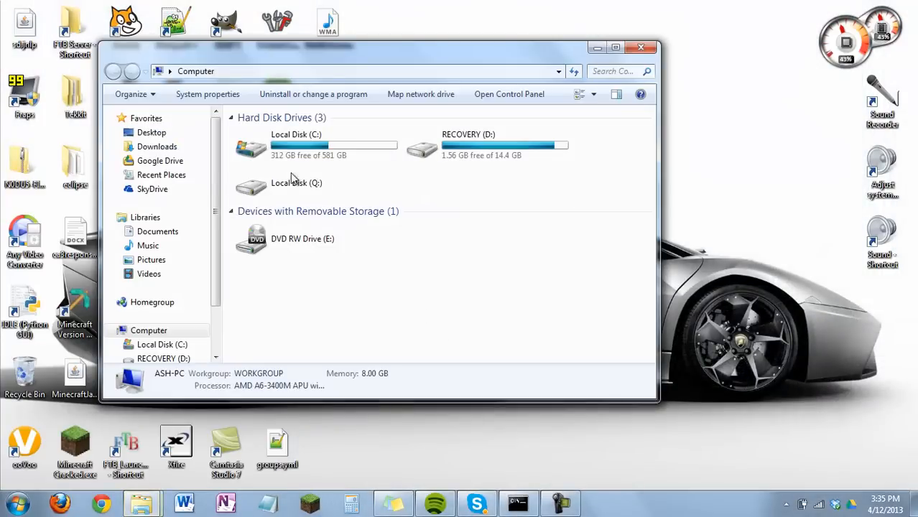
{"action": "left_click", "coordinate": [207, 95]}
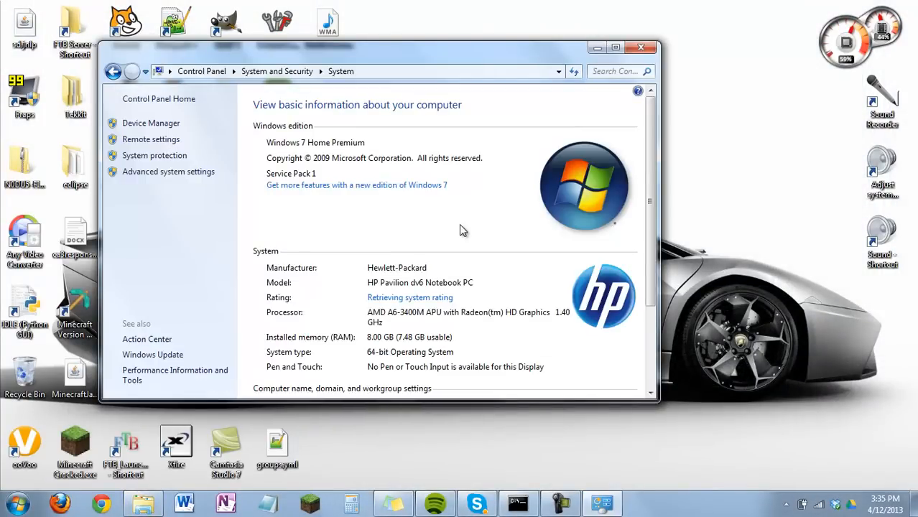
{"action": "scroll", "scroll_direction": "down", "scroll_amount": 3}
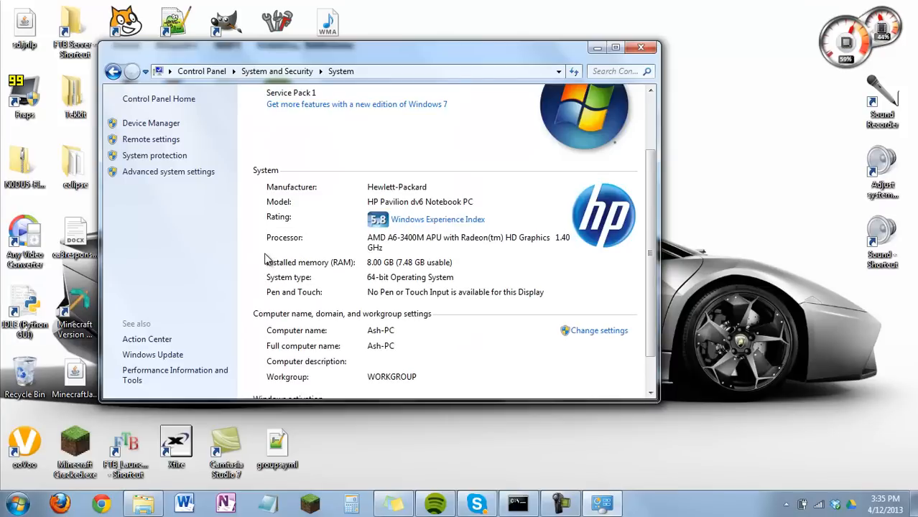
{"action": "mouse_move", "coordinate": [350, 270]}
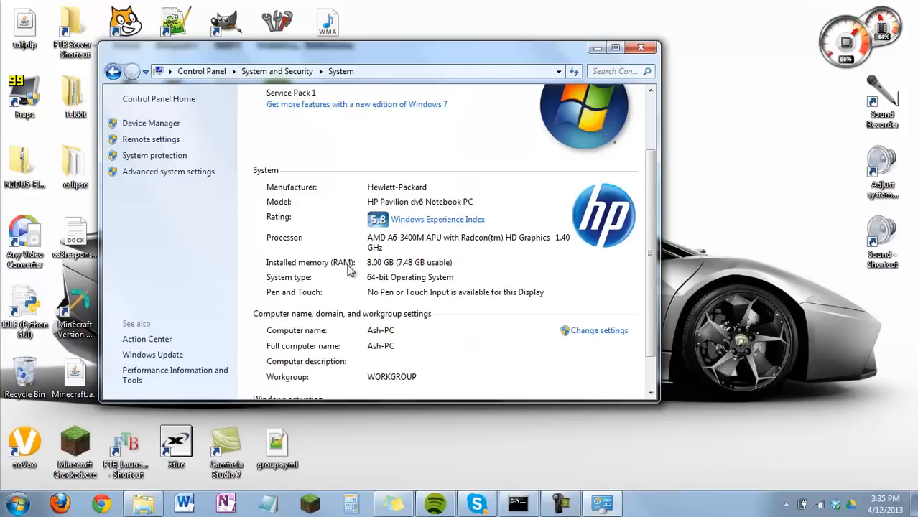
{"action": "mouse_move", "coordinate": [373, 265]}
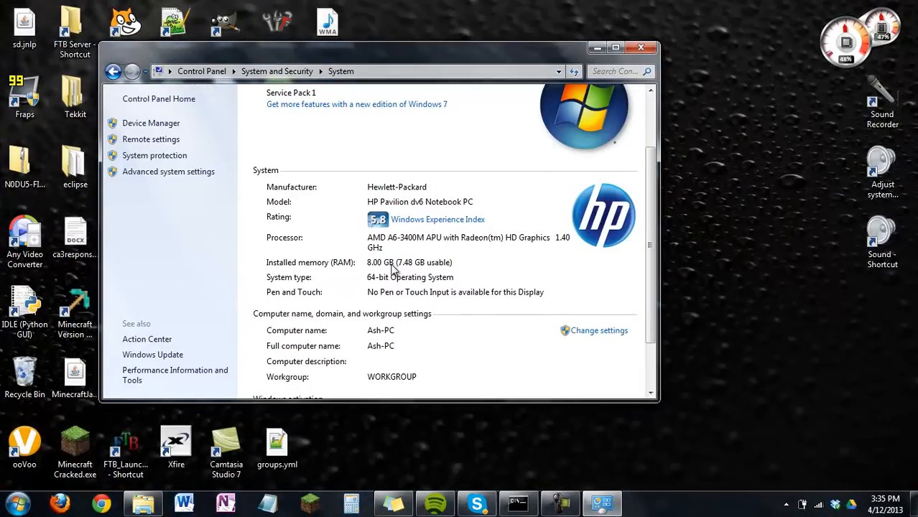
{"action": "mouse_move", "coordinate": [419, 304]}
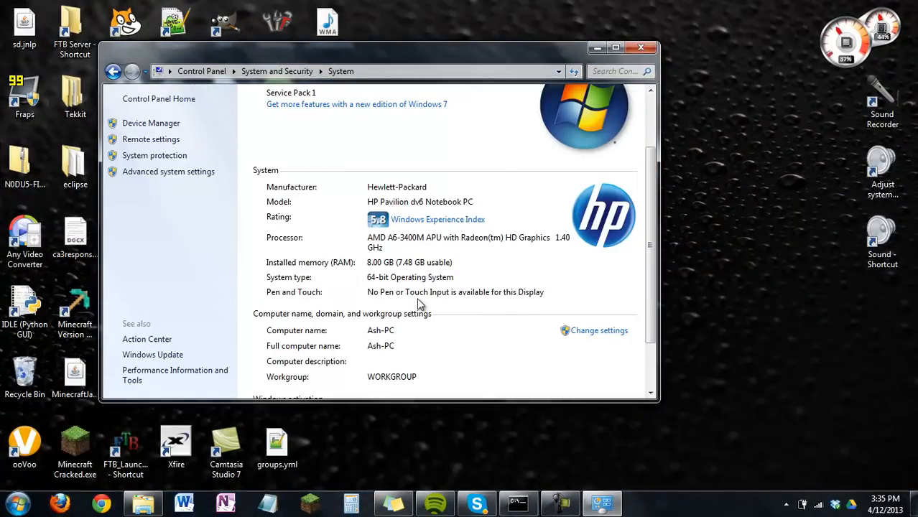
{"action": "mouse_move", "coordinate": [639, 109]}
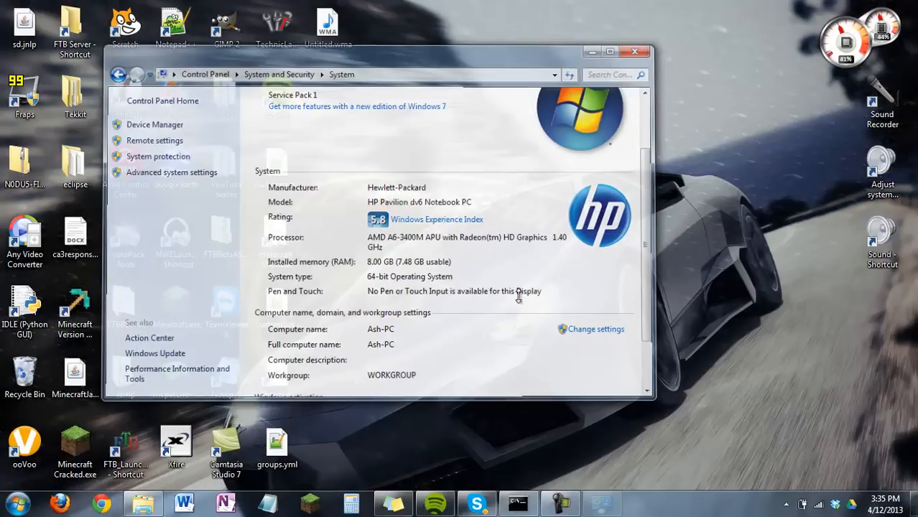
Reach Documents > Minecraft > Servers > CurrentSMP-Bukkit and bring up Start.bat's context menu
{"action": "left_click", "coordinate": [634, 52]}
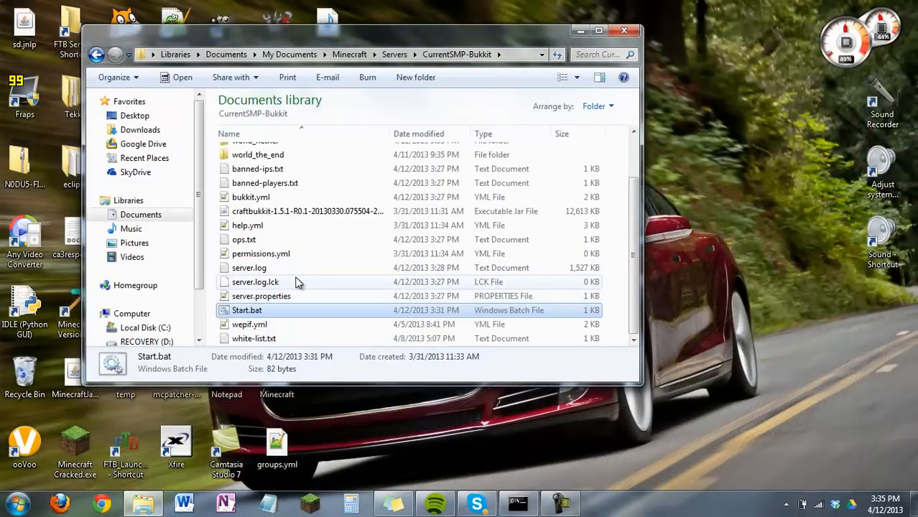
{"action": "mouse_move", "coordinate": [249, 325]}
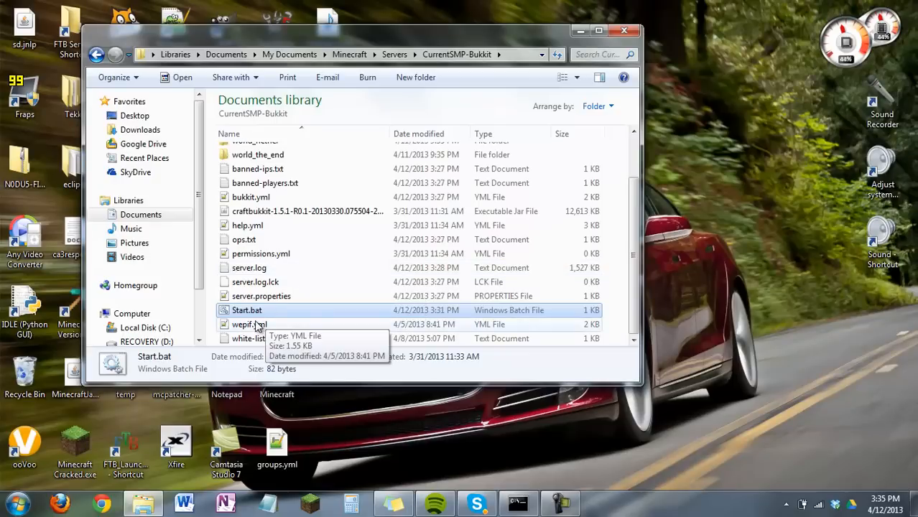
{"action": "right_click", "coordinate": [247, 310]}
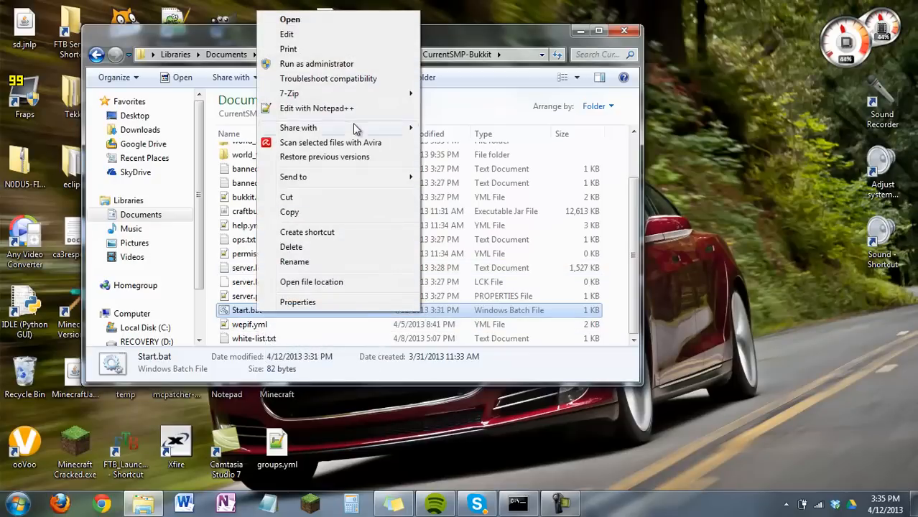
Edit Start.bat in Notepad, showing the java -Xms1024M -Xmx1024M craftbukkit line and PAUSE
{"action": "left_click", "coordinate": [316, 108]}
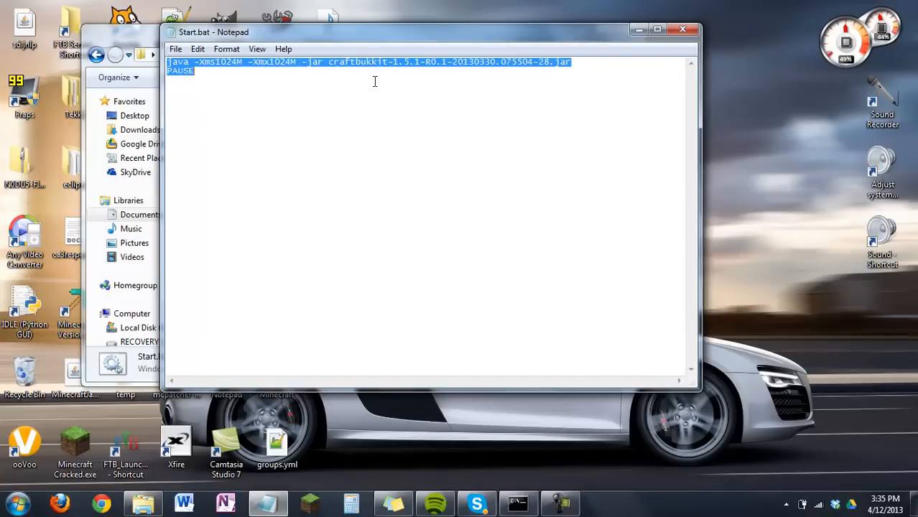
{"action": "left_click", "coordinate": [331, 106]}
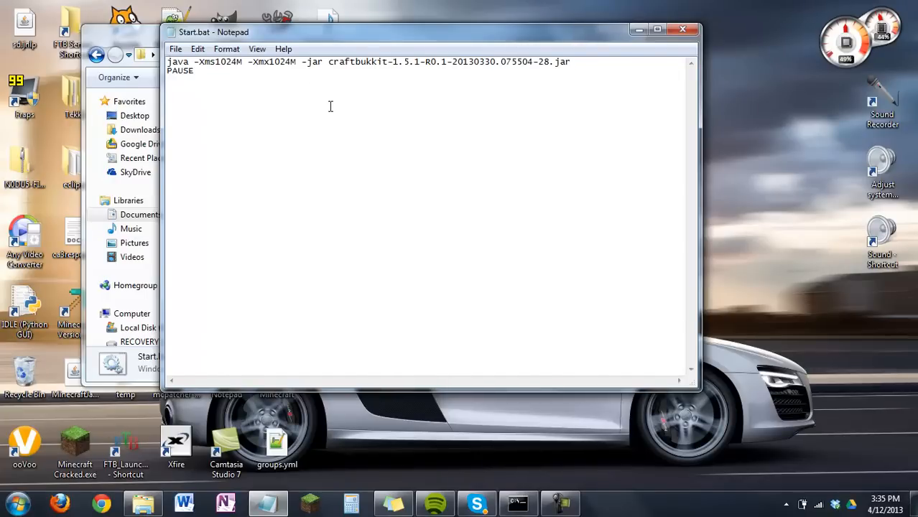
{"action": "mouse_move", "coordinate": [347, 142]}
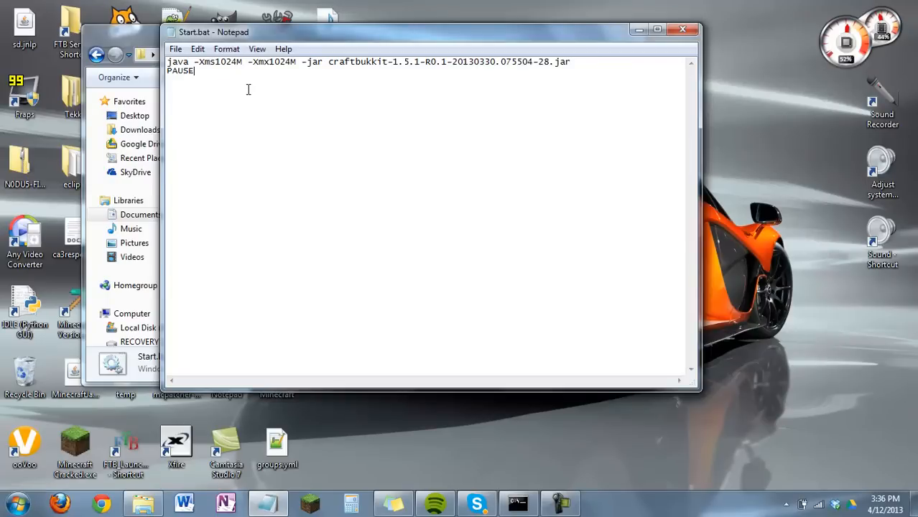
{"action": "mouse_move", "coordinate": [352, 40]}
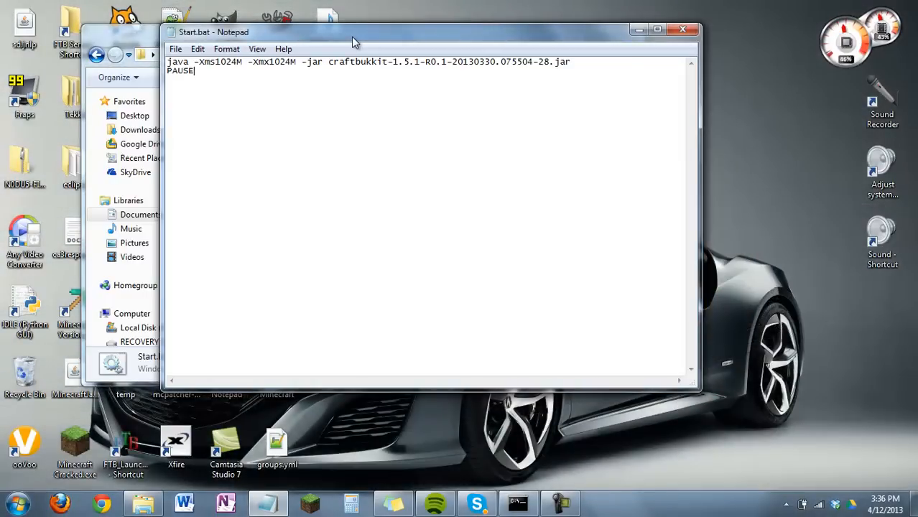
{"action": "mouse_move", "coordinate": [377, 50]}
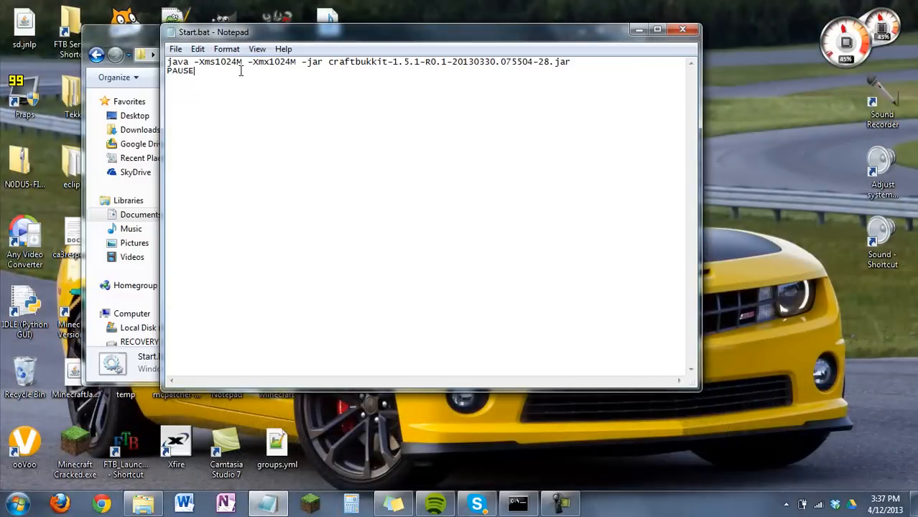
Change the launch line to -Xms2048M -Xmx2048M, then save Start.bat on closing Notepad
{"action": "double_click", "coordinate": [226, 62]}
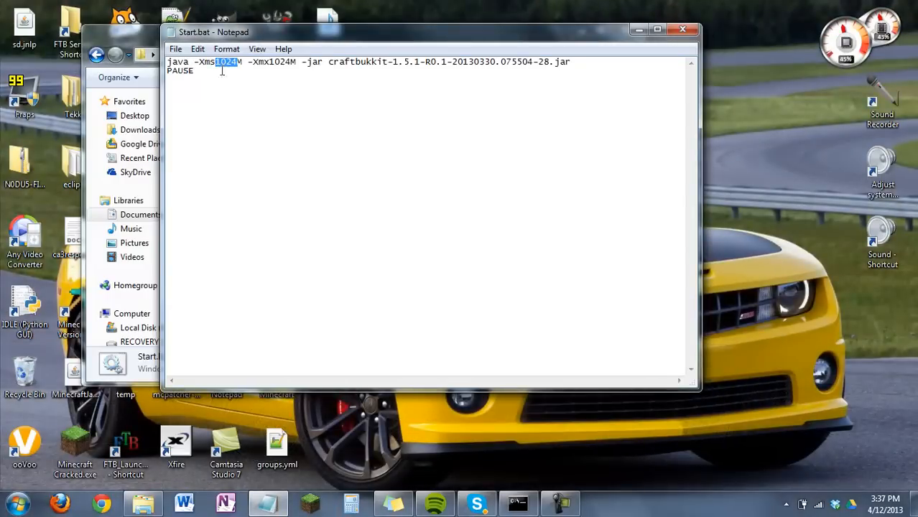
{"action": "type", "text": "2048"}
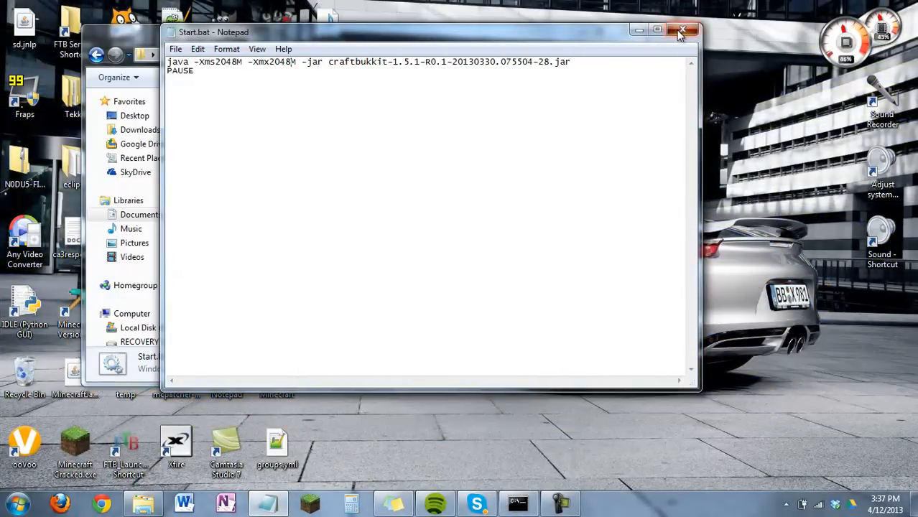
{"action": "left_click", "coordinate": [680, 29]}
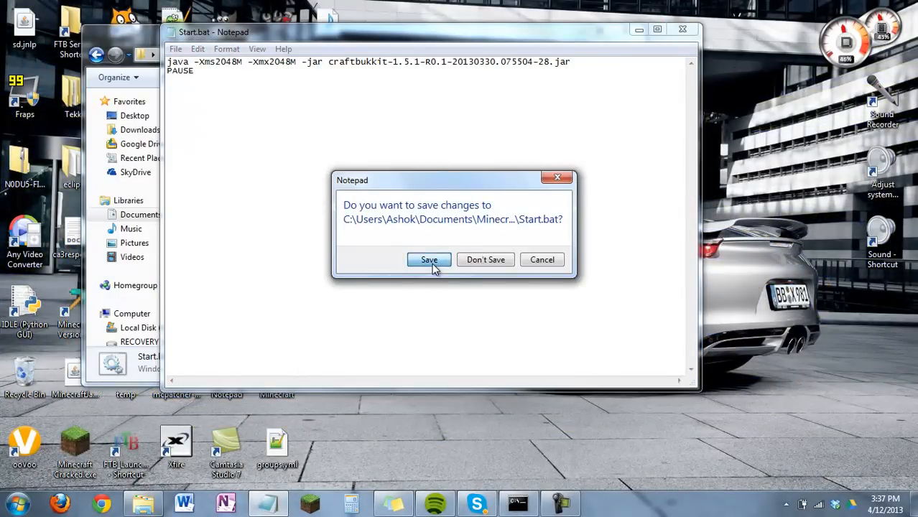
{"action": "left_click", "coordinate": [428, 258]}
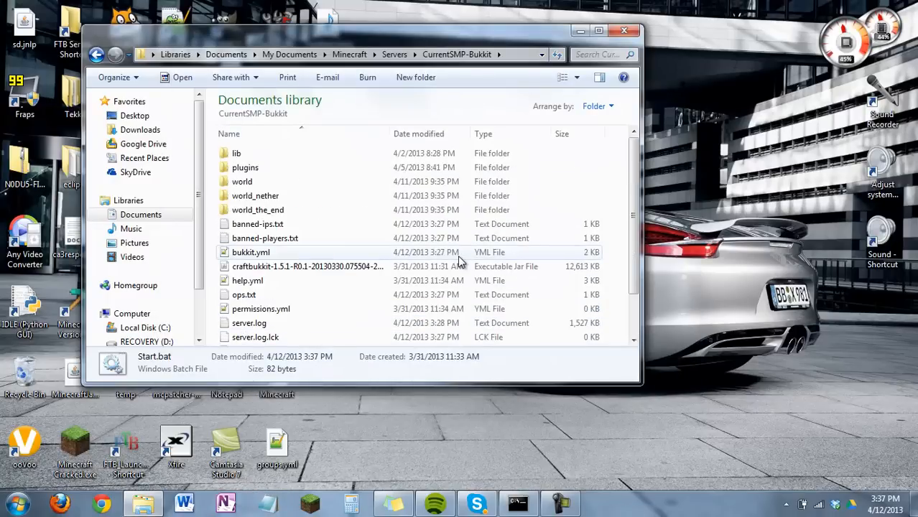
Run Start.bat so the server launches with 2048M (port bind fails), then close the console
{"action": "double_click", "coordinate": [154, 356]}
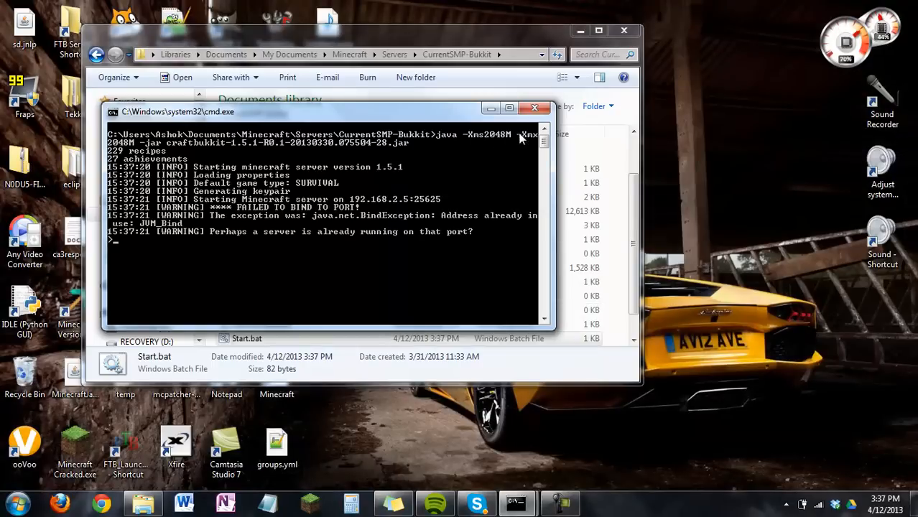
{"action": "mouse_move", "coordinate": [505, 140]}
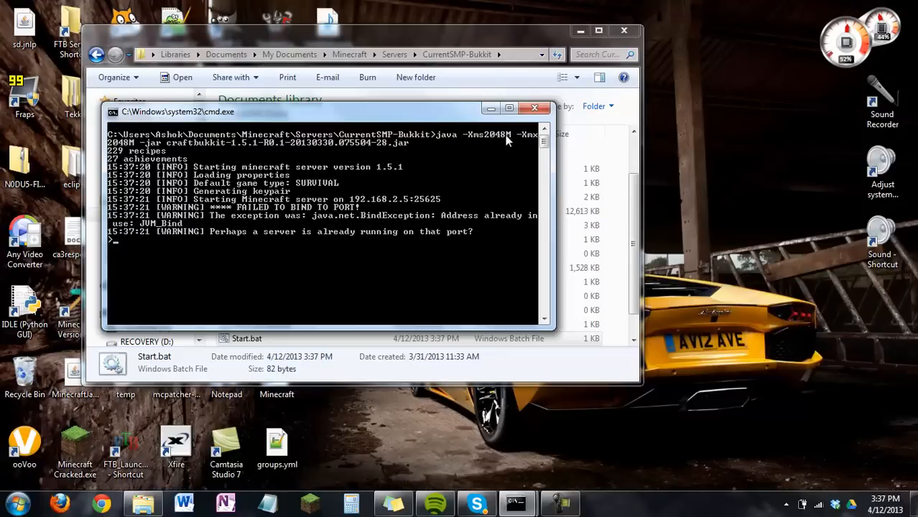
{"action": "mouse_move", "coordinate": [532, 148]}
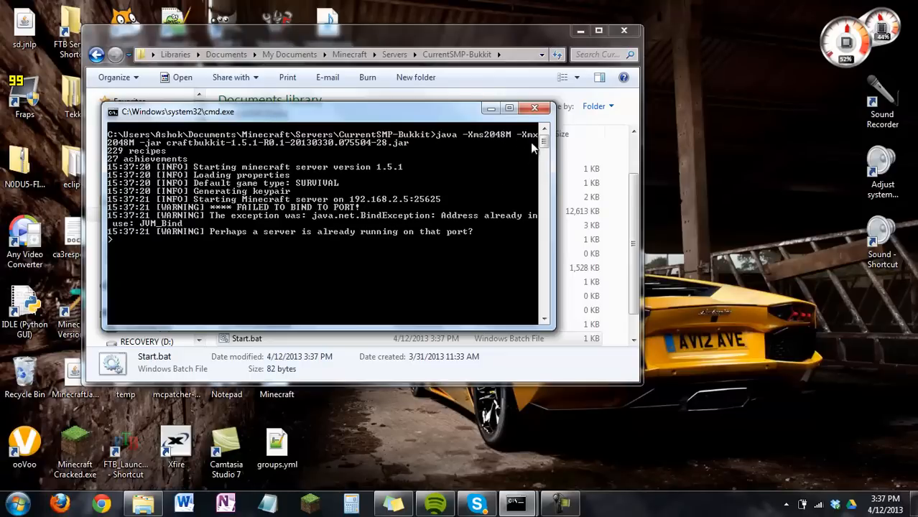
{"action": "mouse_move", "coordinate": [463, 190]}
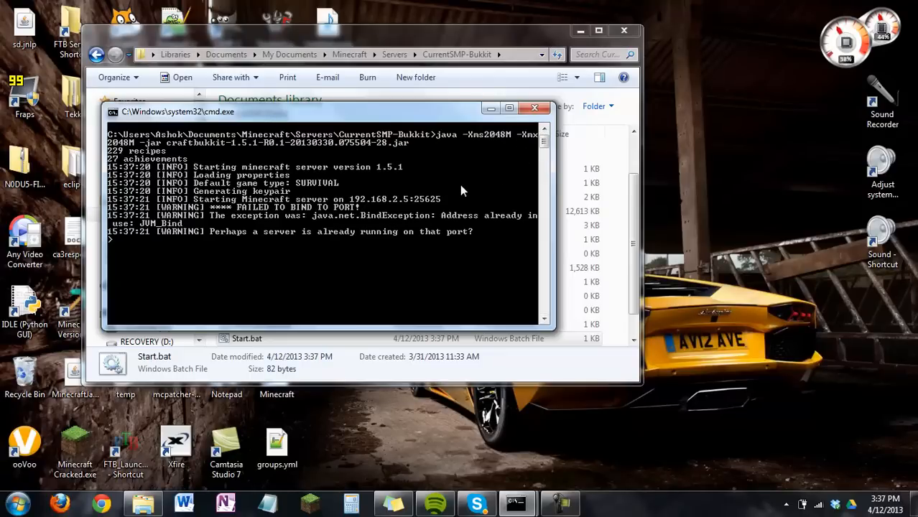
{"action": "left_click", "coordinate": [535, 108]}
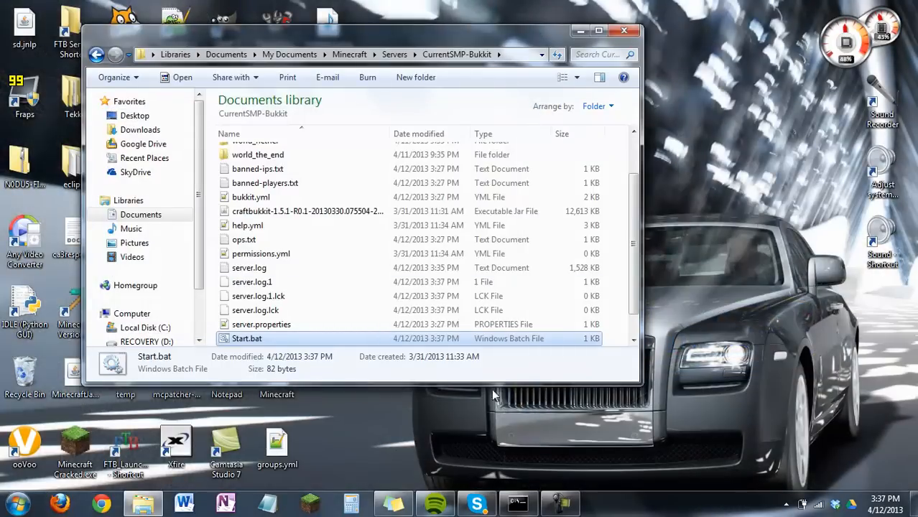